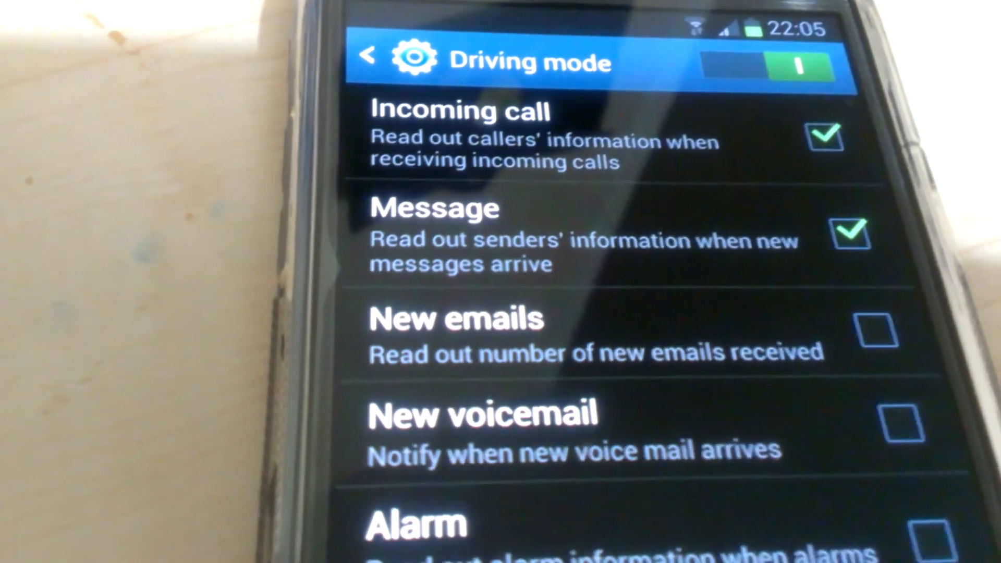
scroll(down, 3)
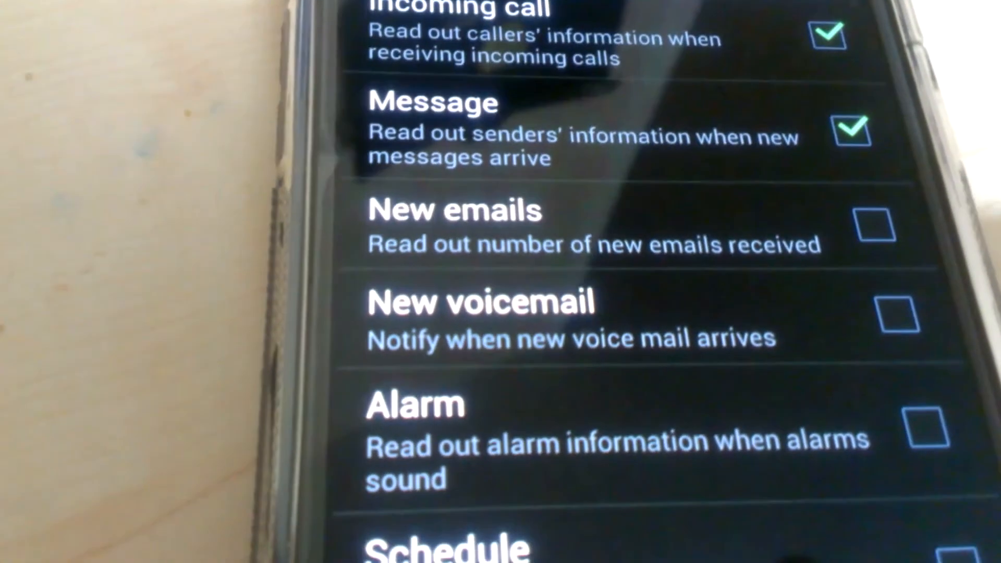
scroll(down, 3)
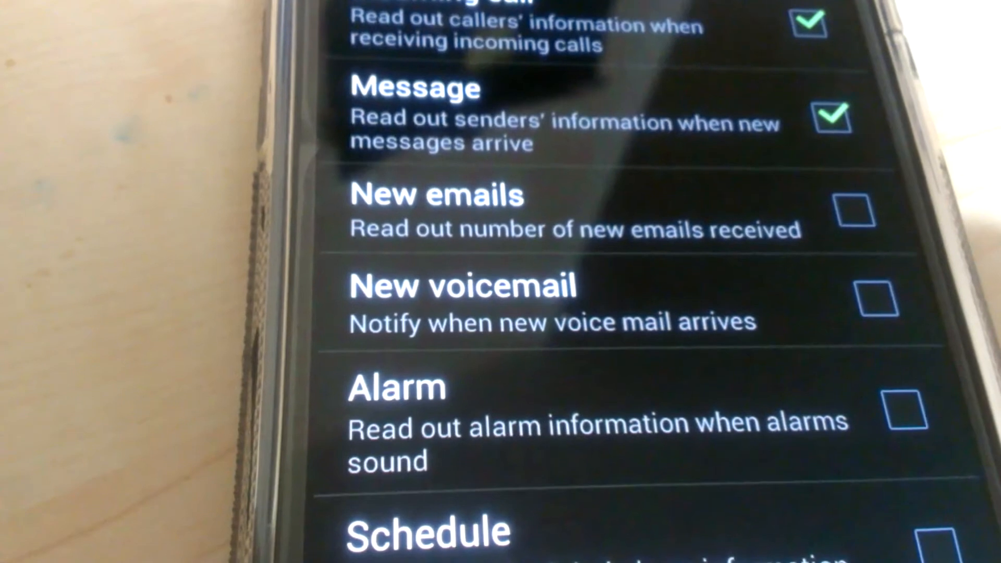
scroll(up, 3)
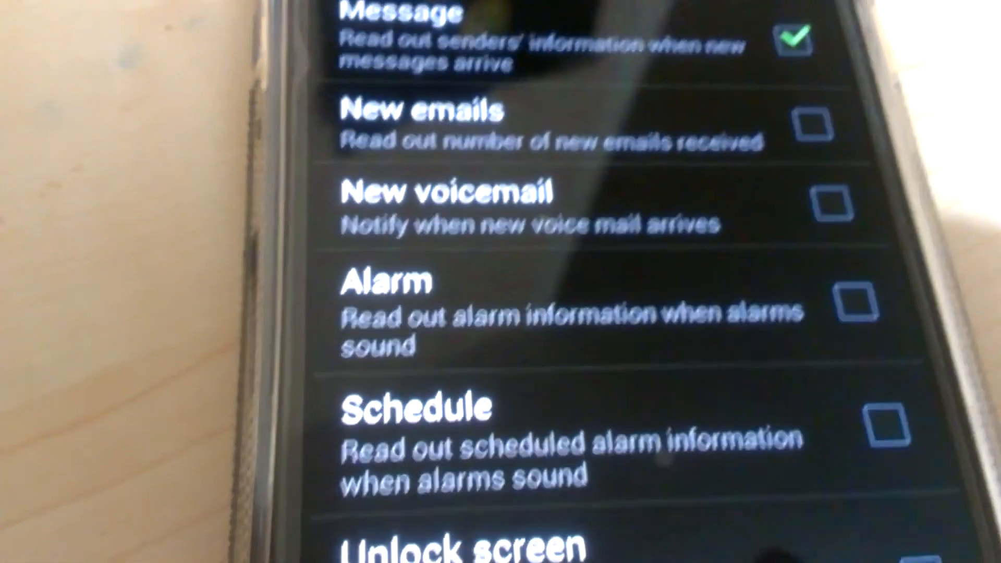